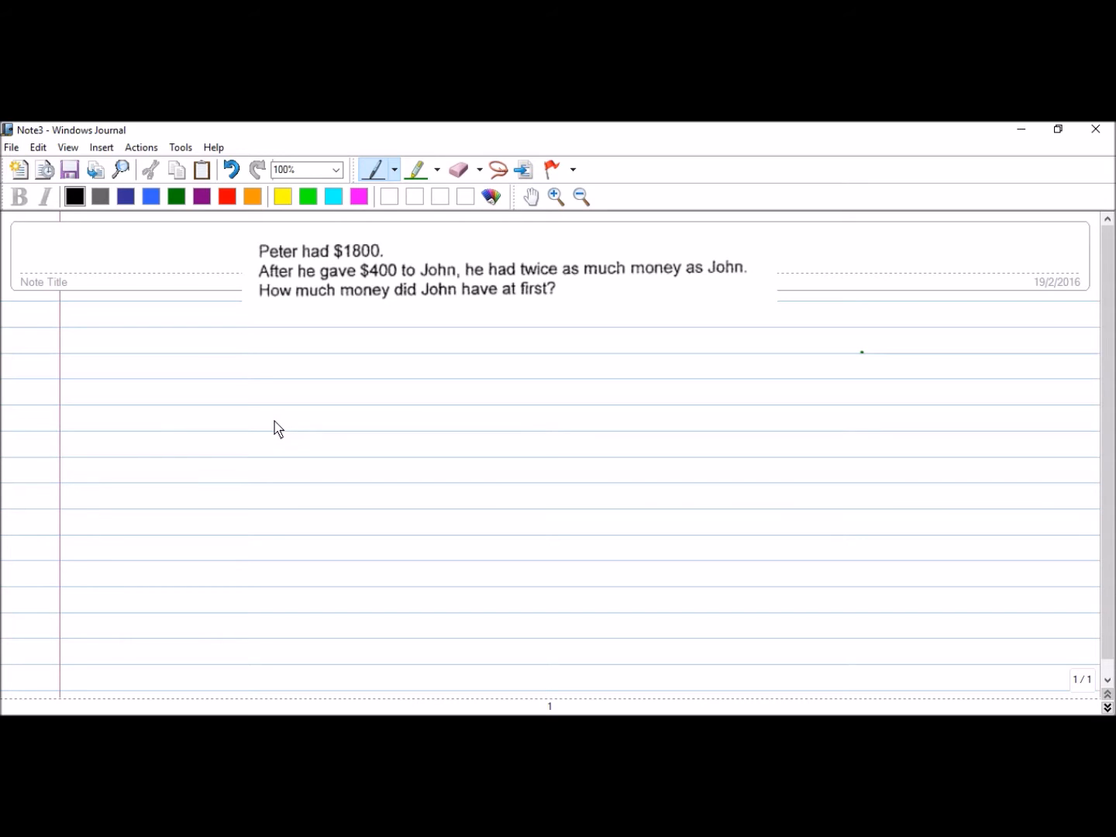
pyautogui.moveTo(211, 297)
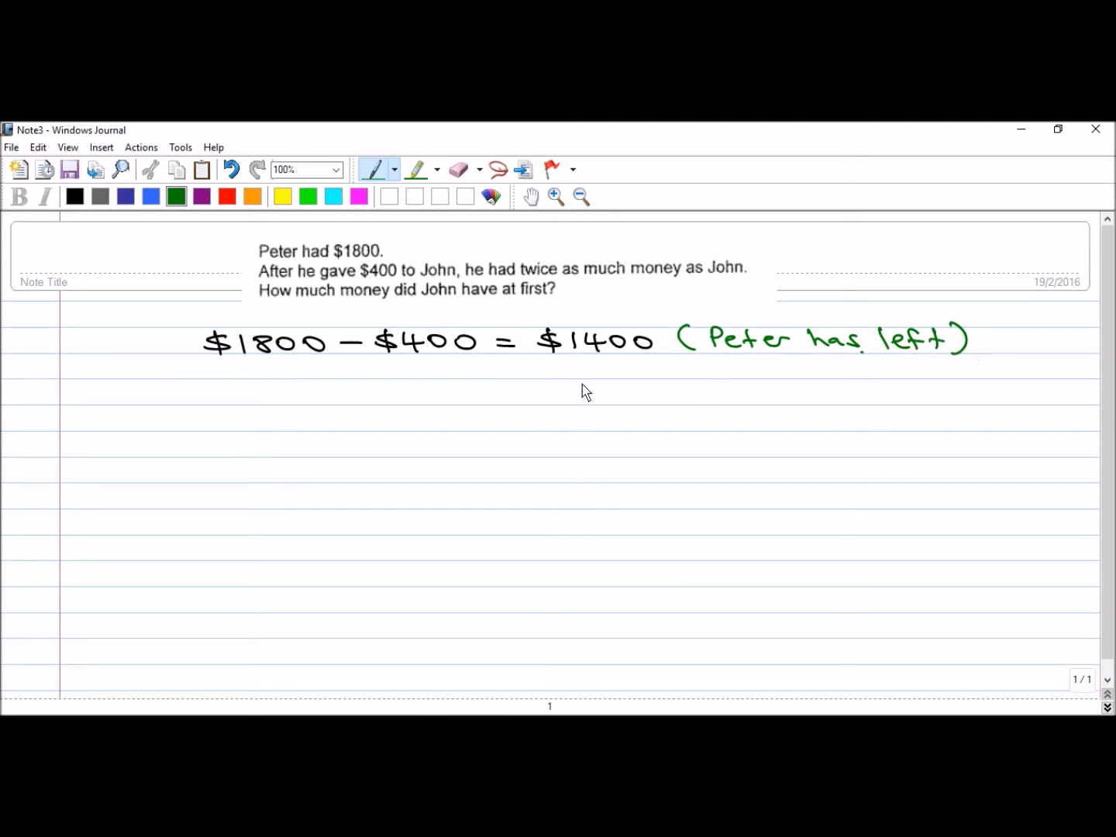
pyautogui.moveTo(613, 394)
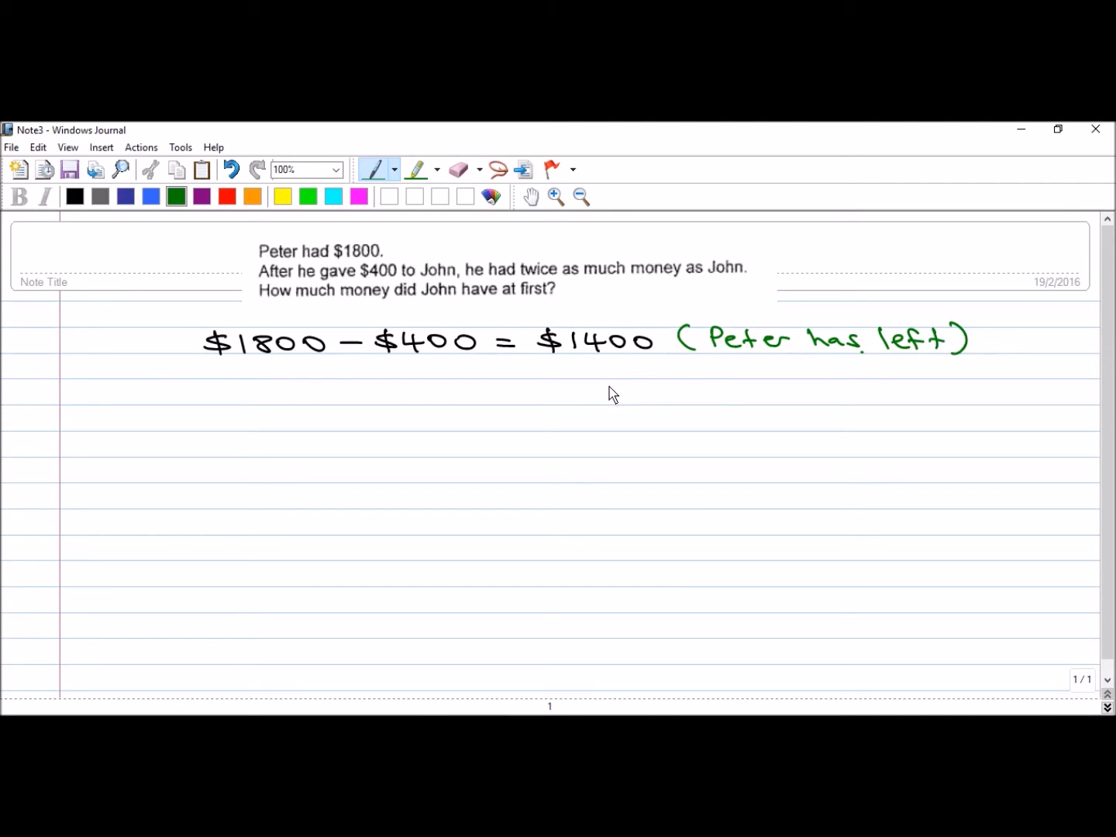
pyautogui.moveTo(512, 283)
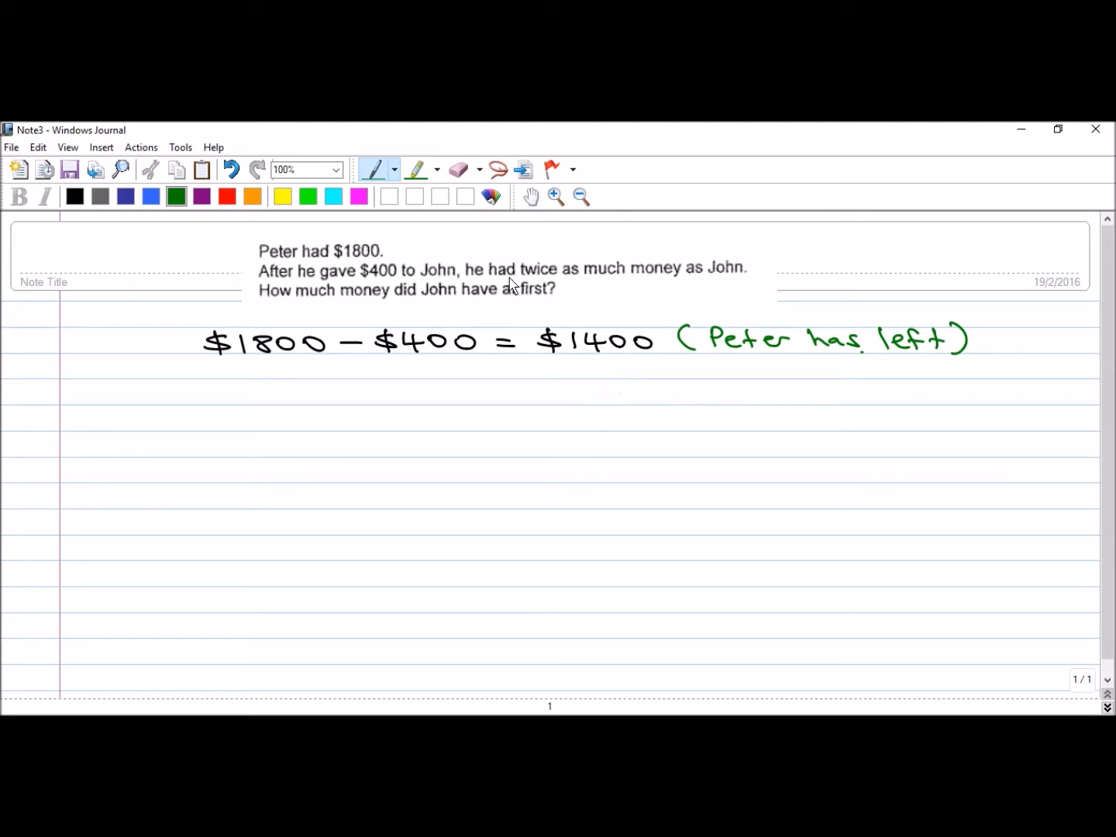
pyautogui.moveTo(725, 282)
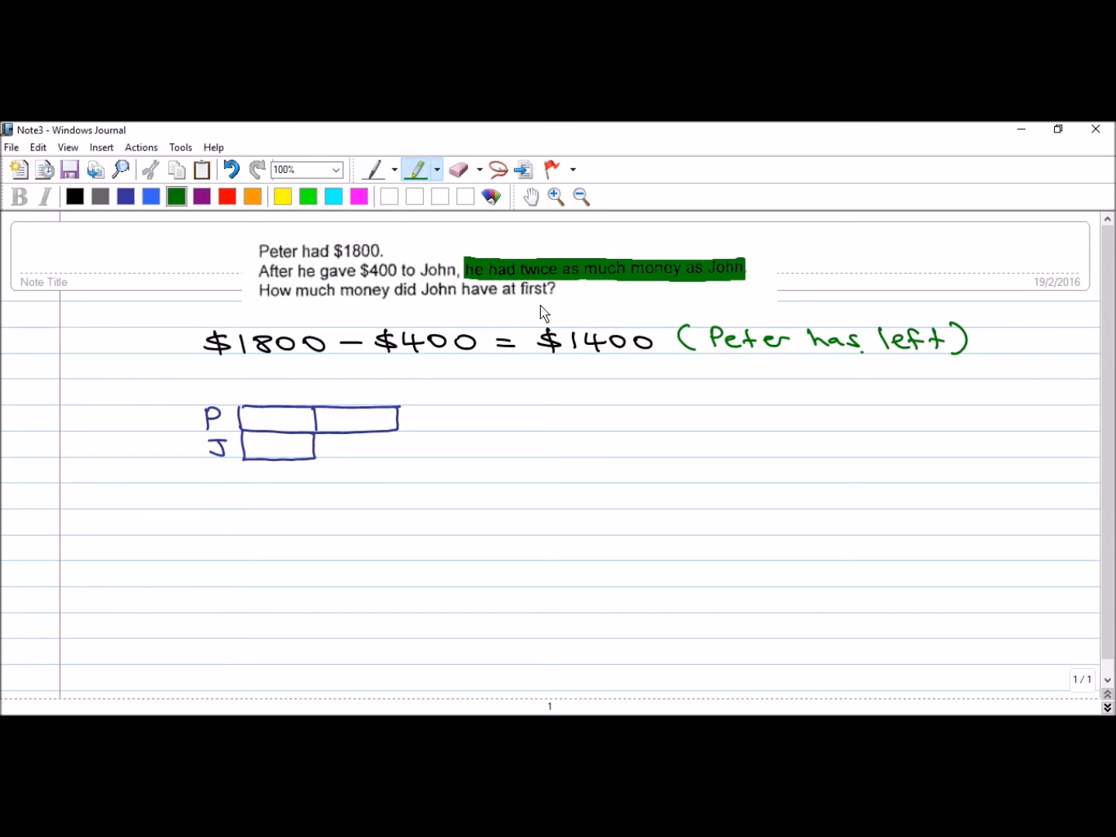
pyautogui.moveTo(298, 330)
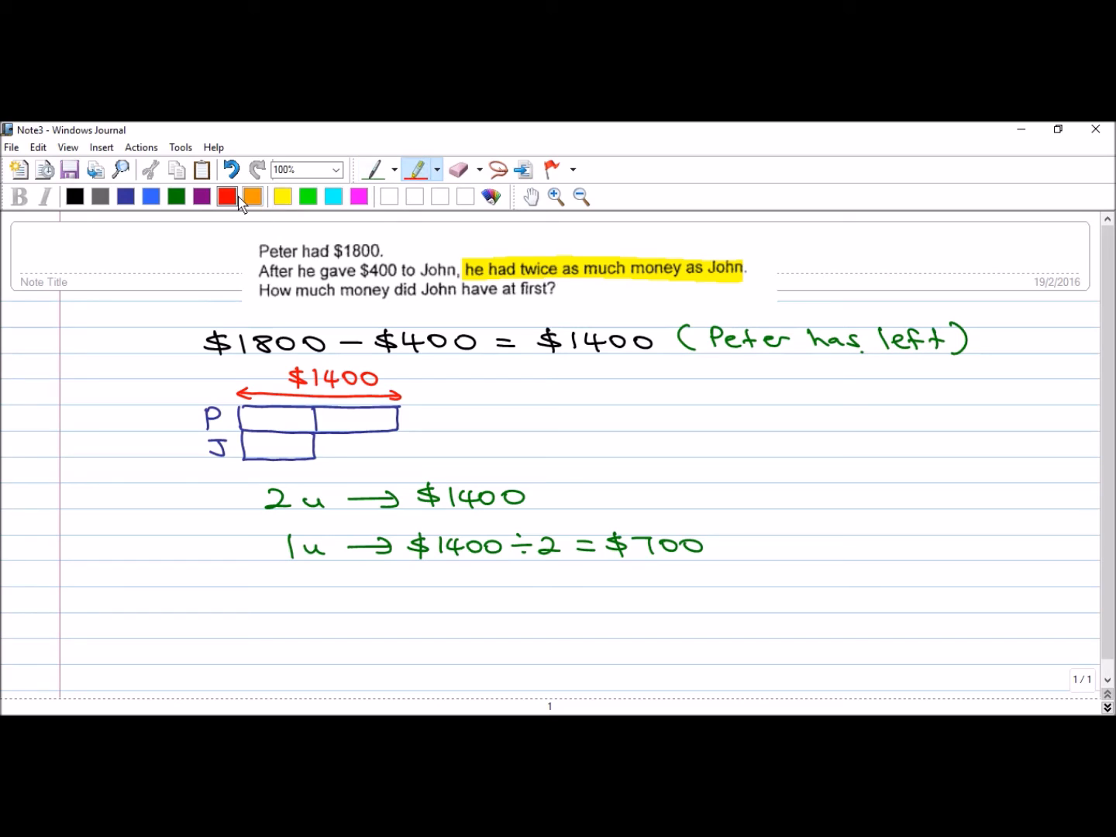
# Shade John's bar yellow and label it $700, split into 'had at first' and 'given by Peter' in green
pyautogui.click(283, 196)
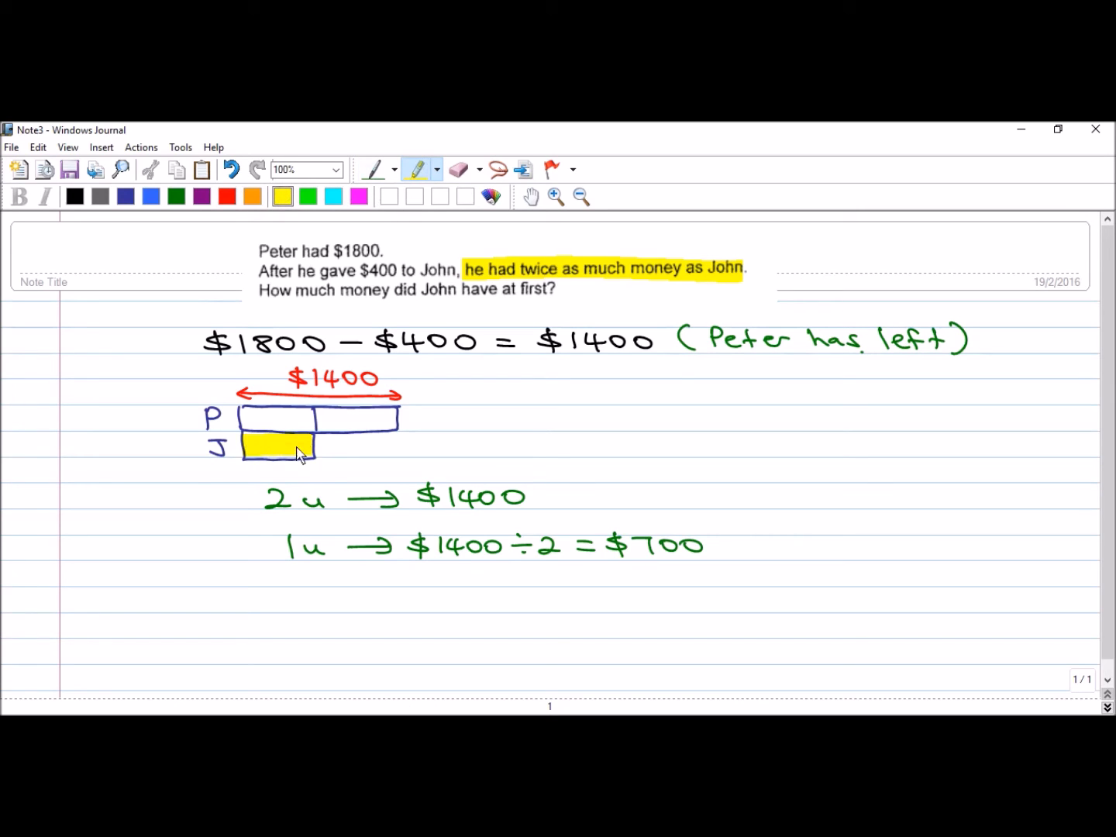
pyautogui.click(177, 195)
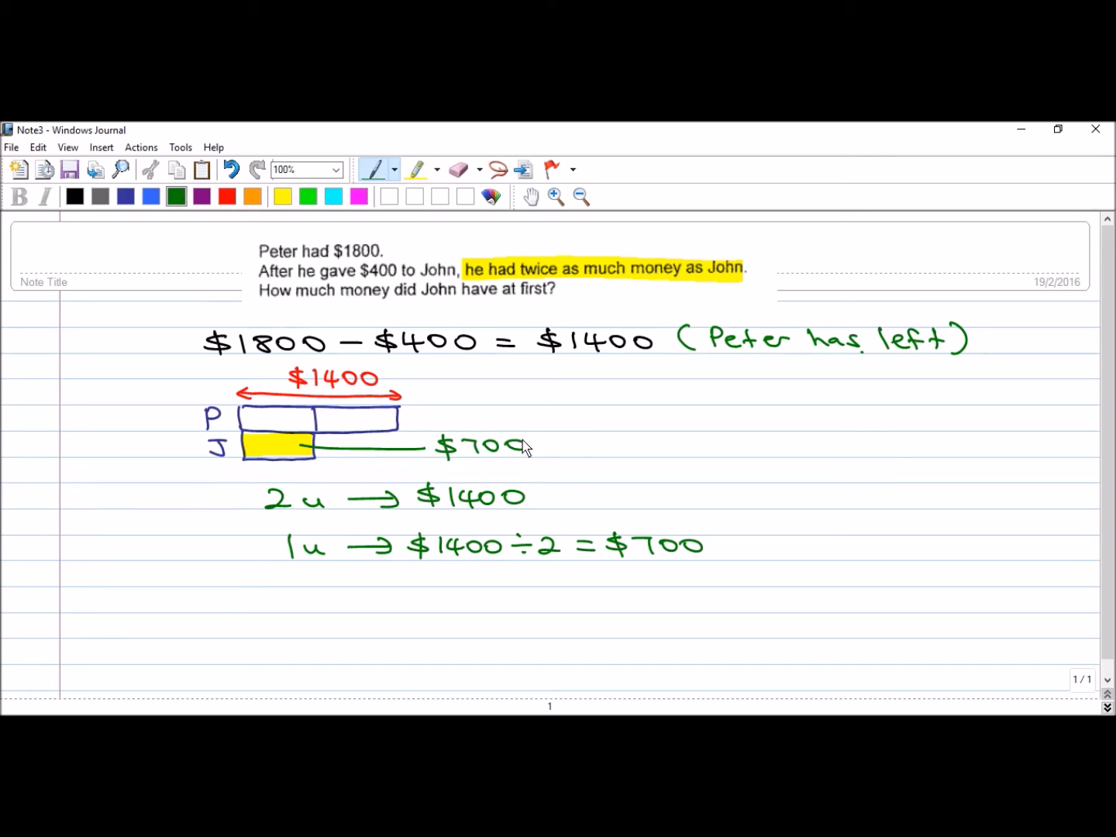
pyautogui.moveTo(546, 447)
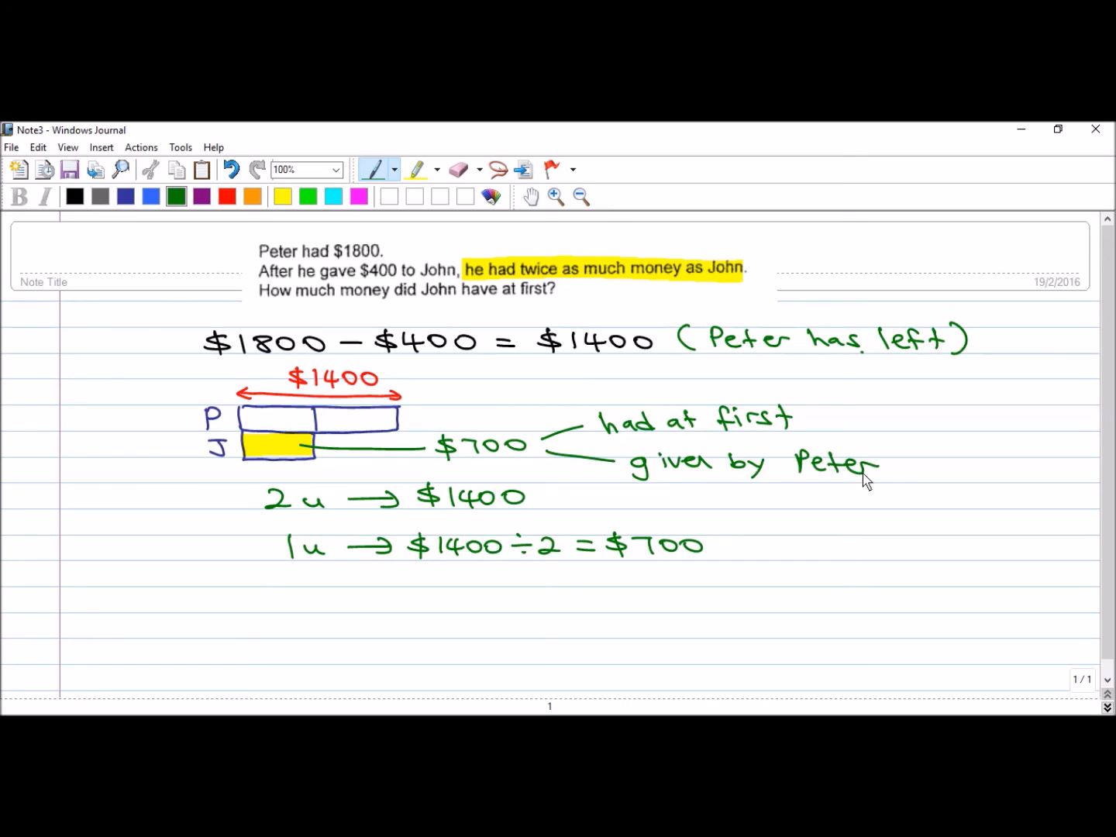
pyautogui.moveTo(155, 441)
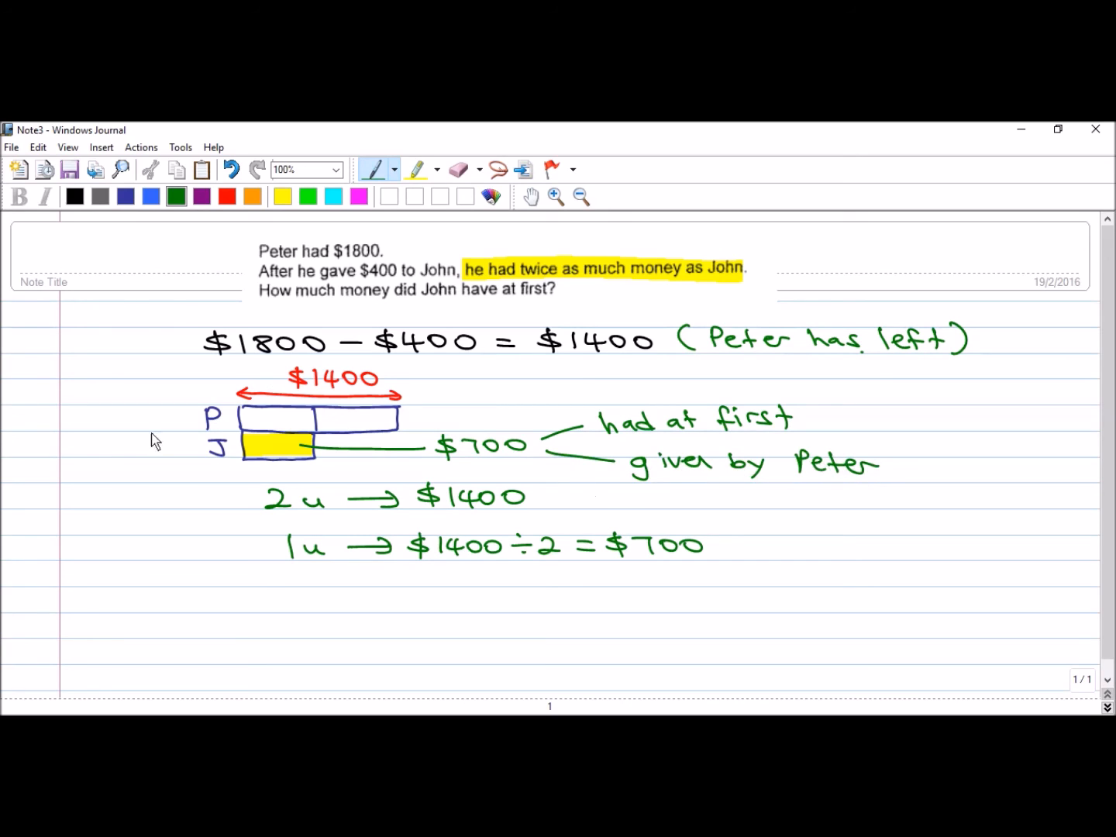